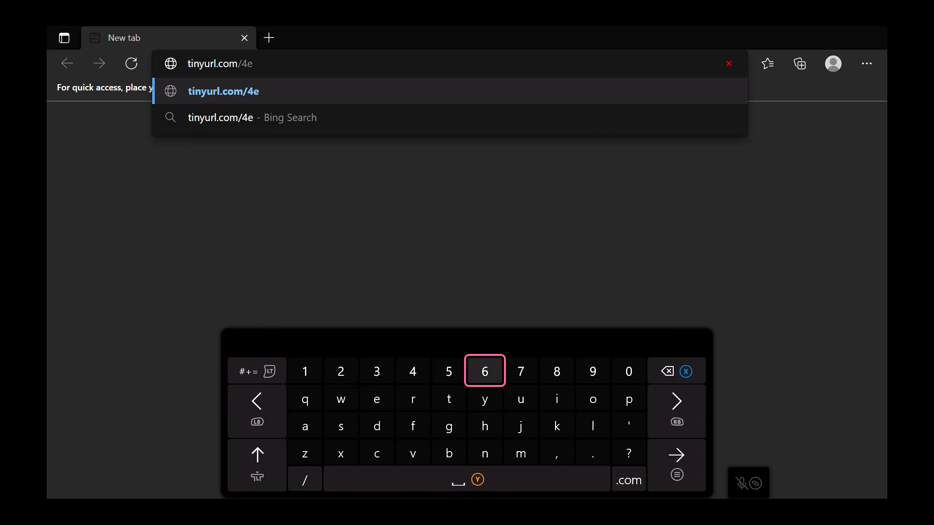
- Finish entering the tinyurl.com short link on the on-screen keyboard and submit it
left_click(448, 370)
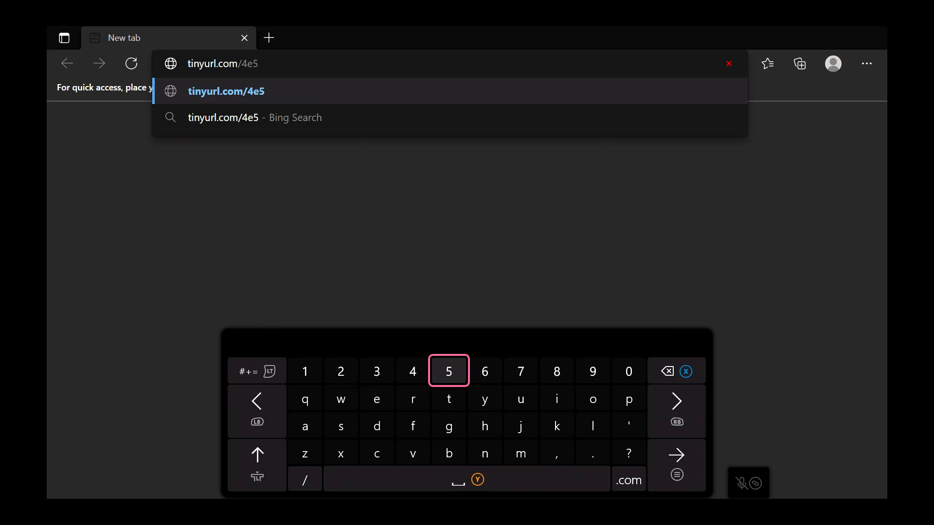
left_click(304, 425)
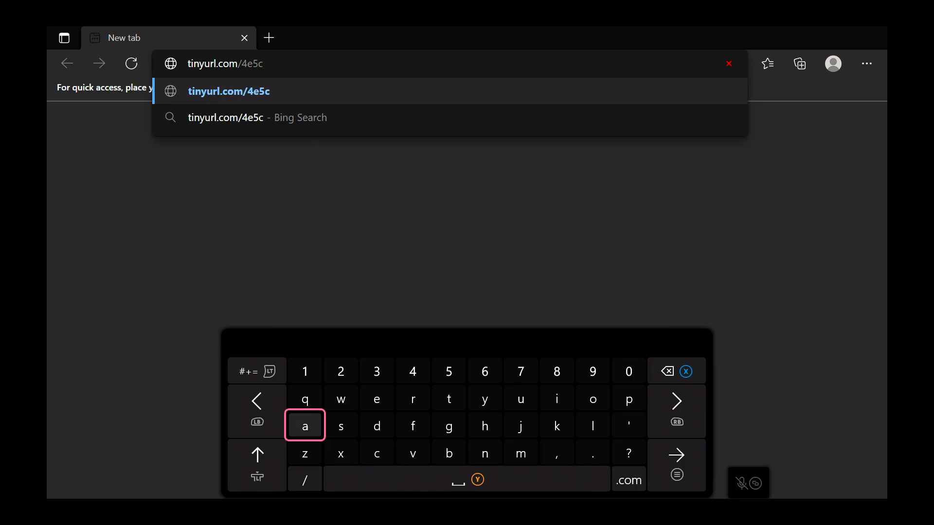
left_click(520, 425)
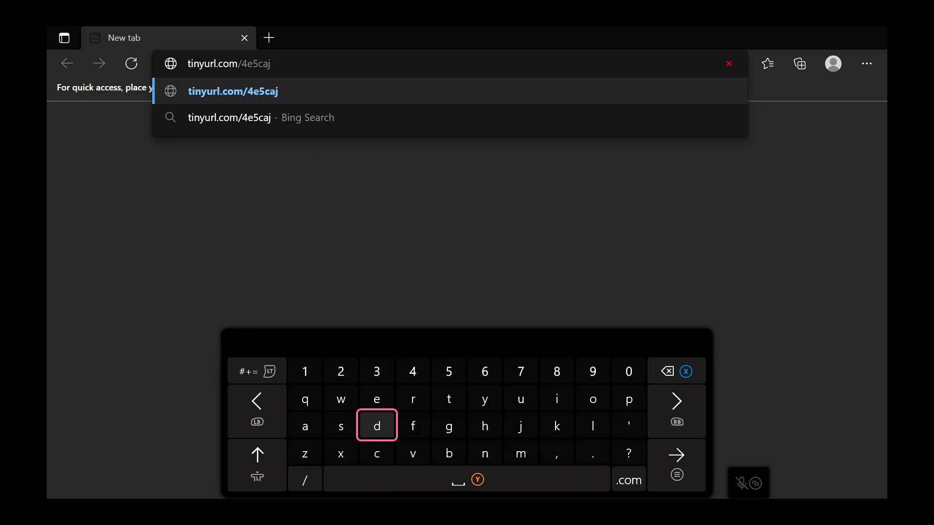
left_click(520, 453)
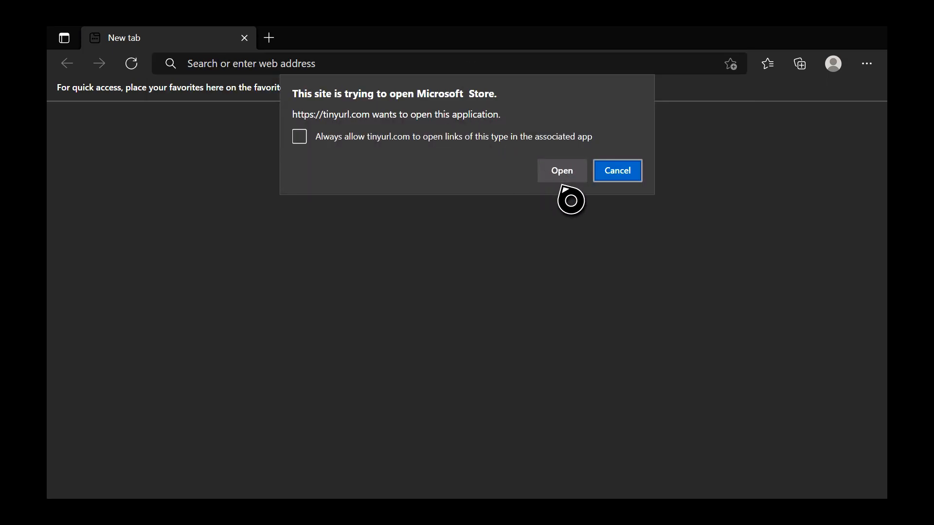
- Let the link open in the Microsoft Store and get the free Flycastv app
left_click(561, 170)
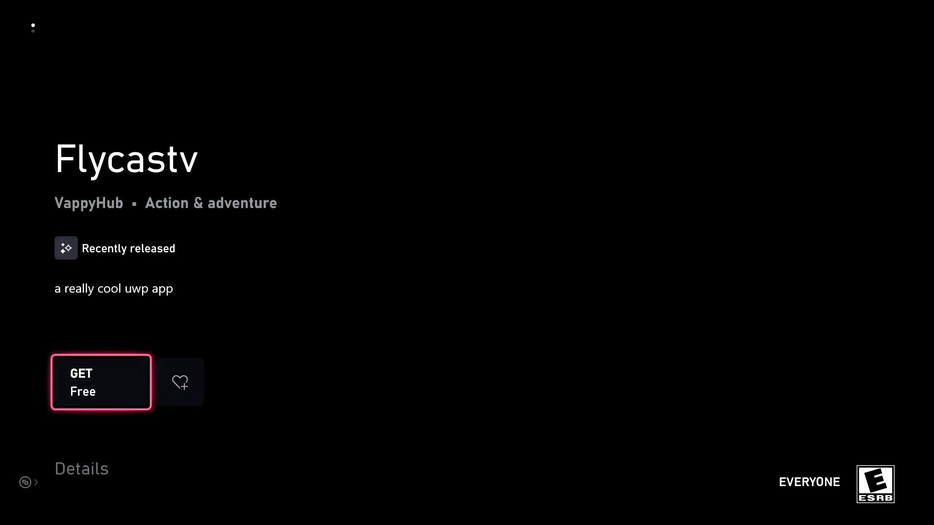
left_click(100, 382)
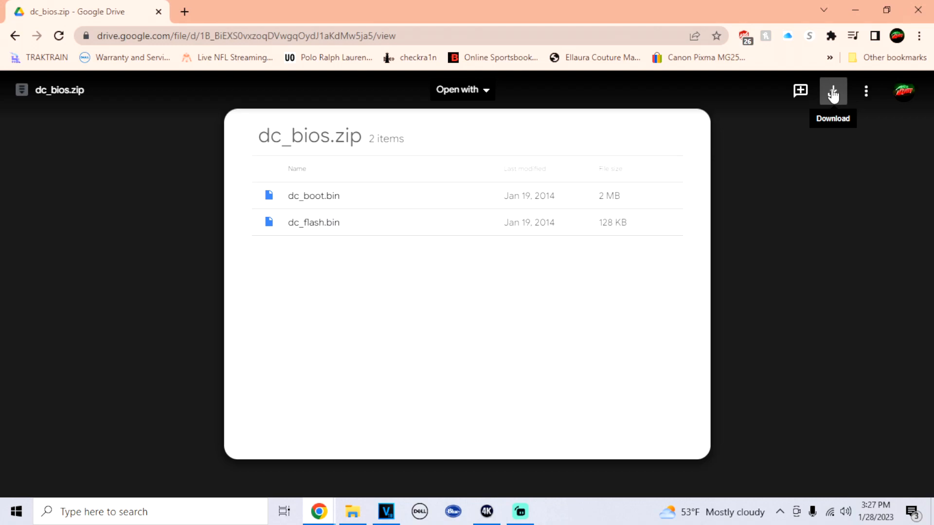
- Download dc_bios.zip from the Drive preview and save it to the desktop
left_click(832, 89)
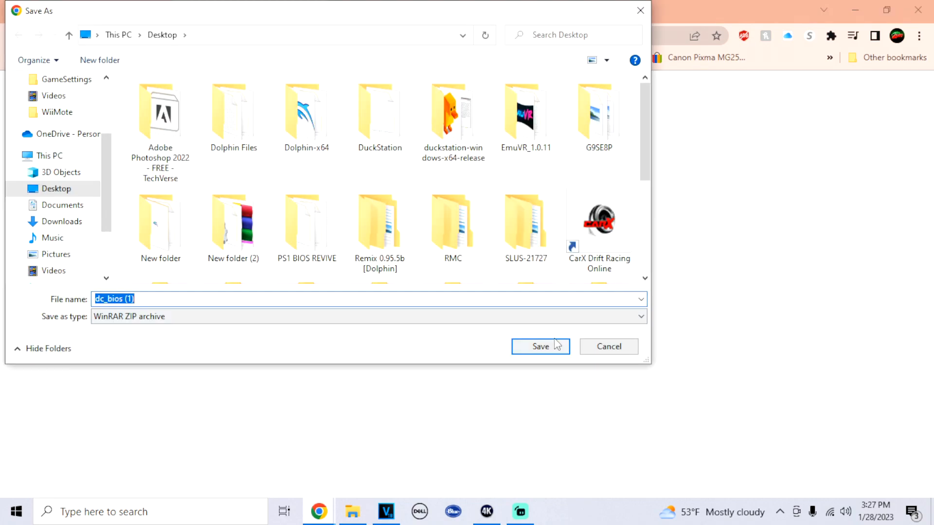
left_click(540, 346)
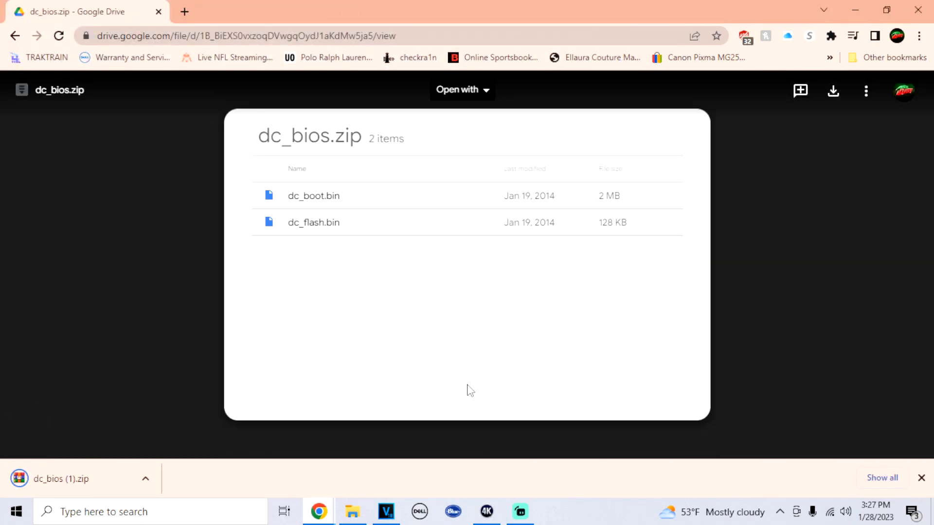
- View the DreamCast folder on Local Disk F: with its BIOS files and games, then return to Chrome
left_click(353, 511)
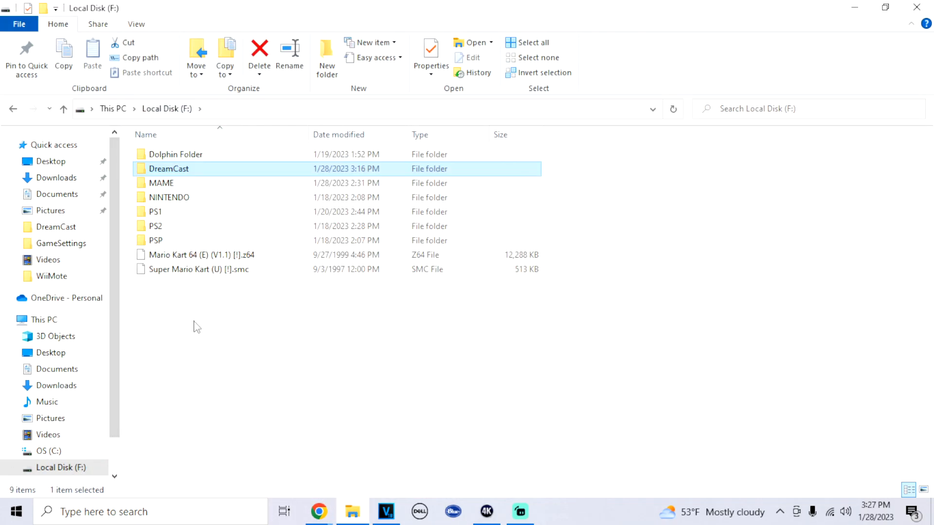
mouse_move(192, 177)
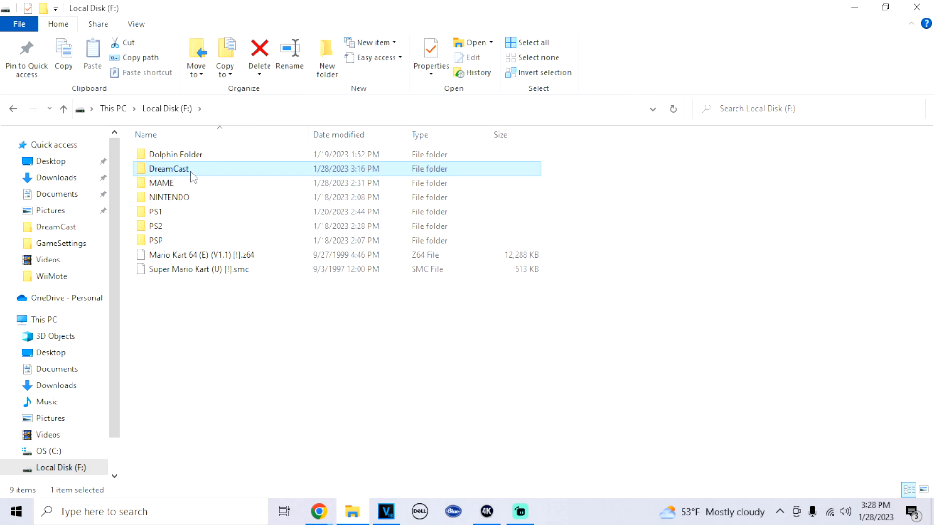
double_click(168, 168)
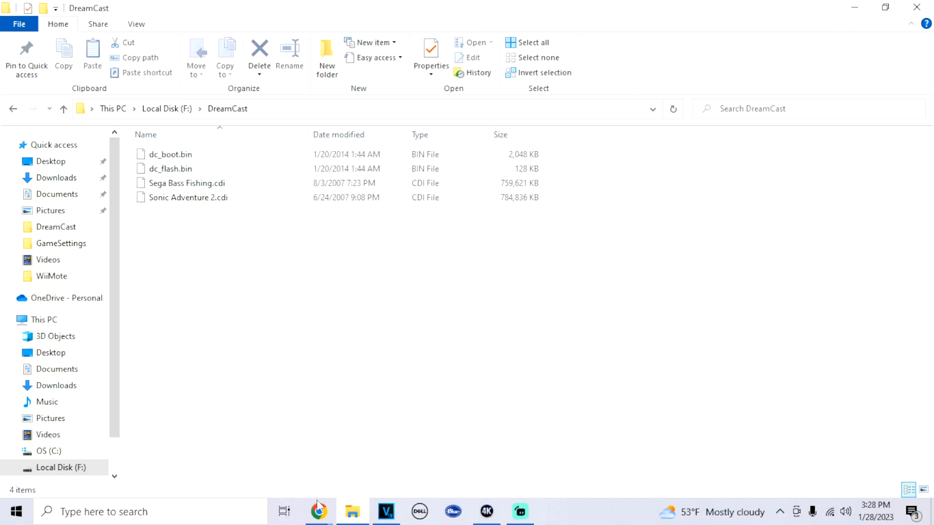
left_click(319, 511)
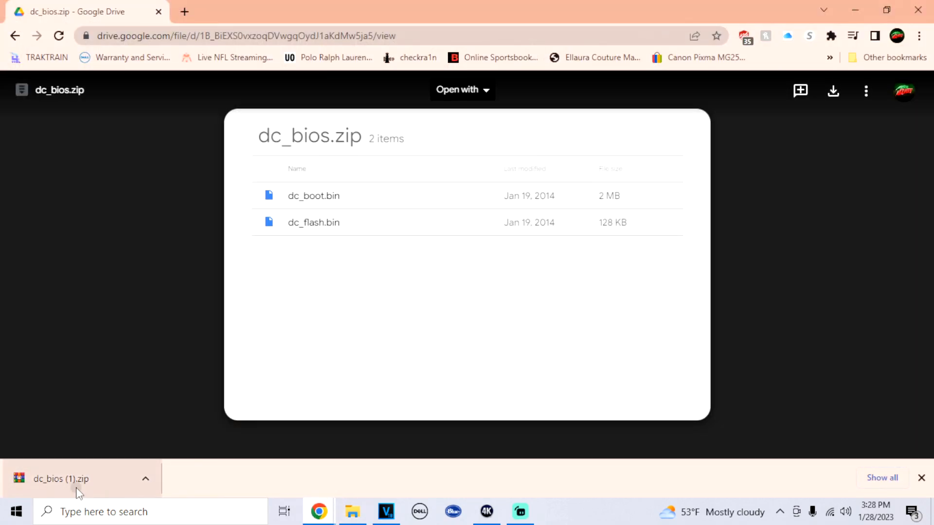
- Open the downloaded dc_bios (1).zip in WinRAR and select all its BIOS files
left_click(60, 479)
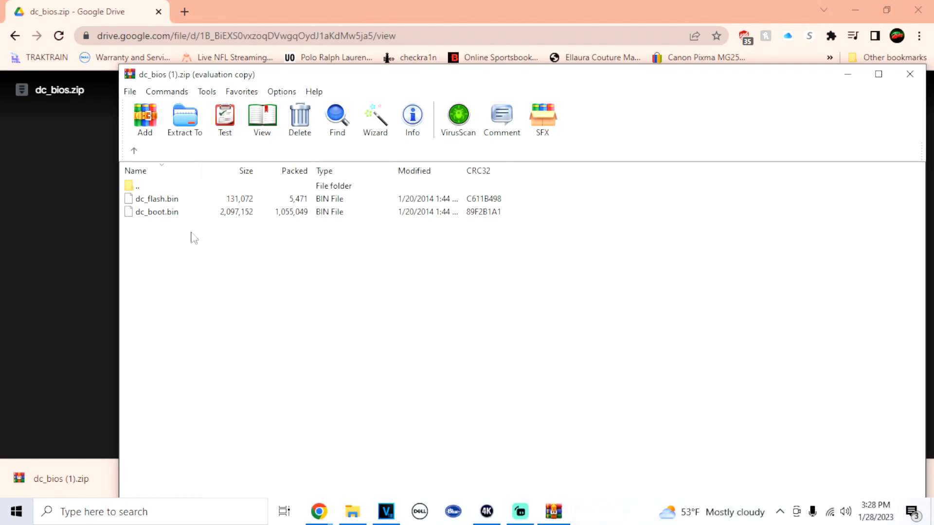
key("ctrl+a")
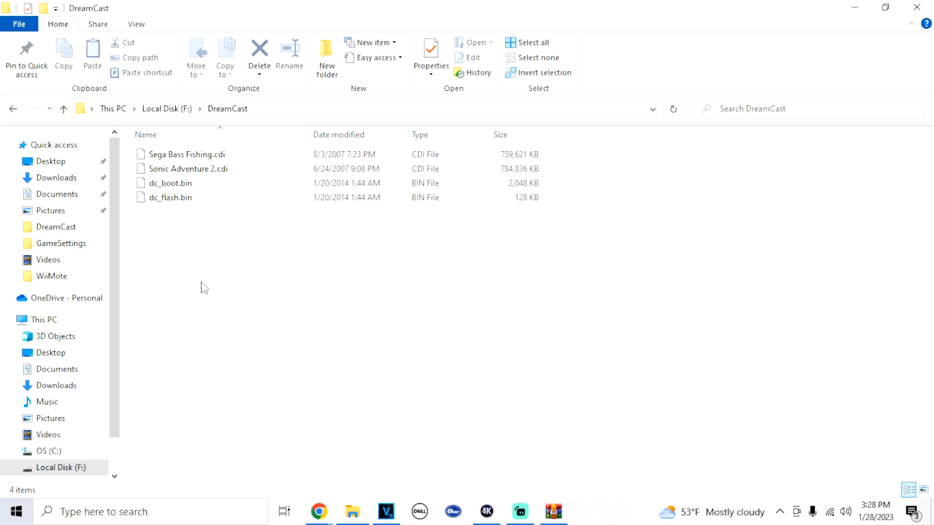
mouse_move(269, 225)
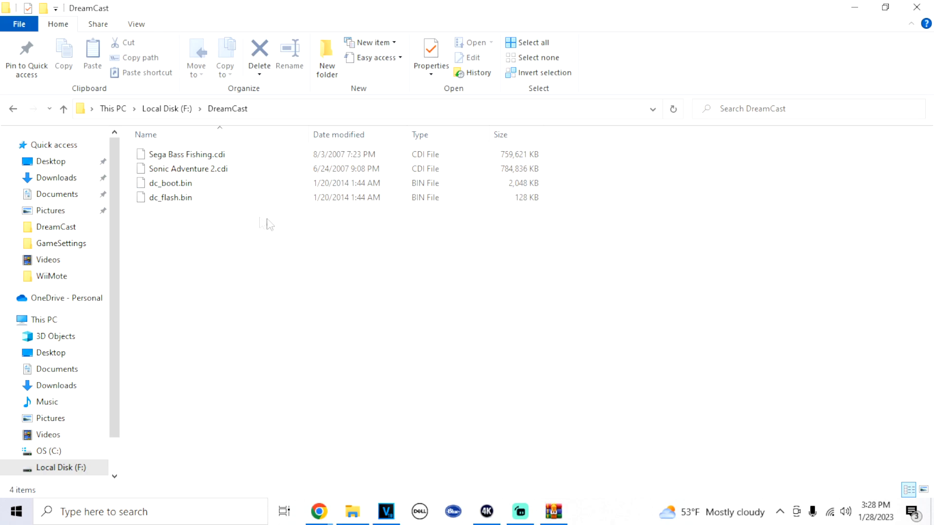
mouse_move(366, 385)
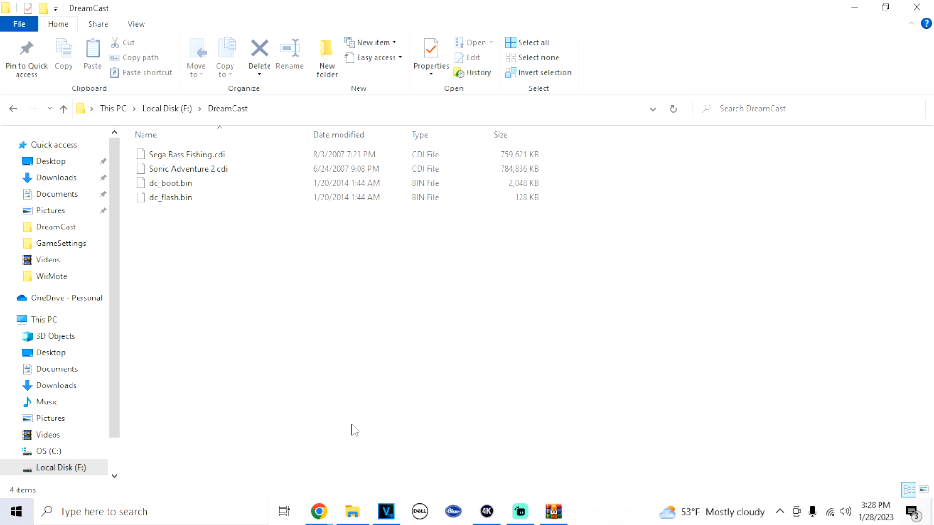
mouse_move(357, 439)
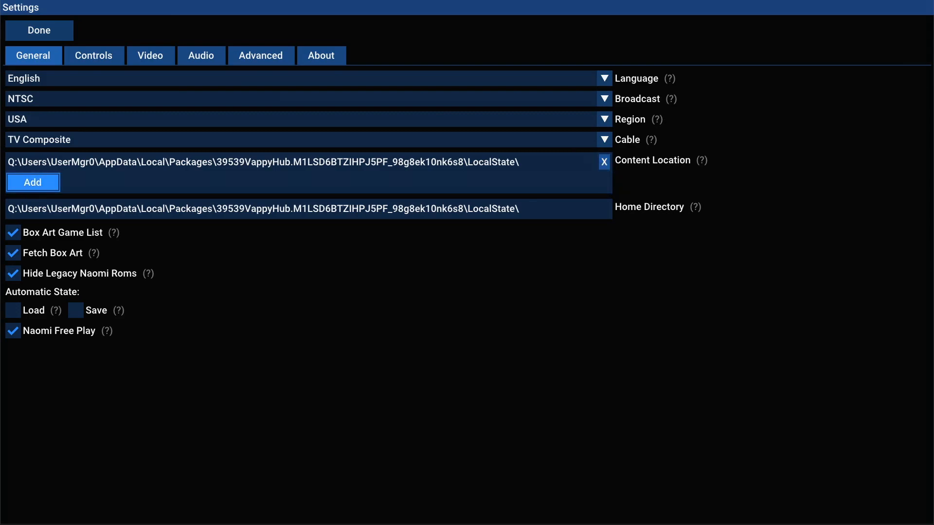
- Add D:\DreamCast as a content location by navigating up to D:\ and choosing the DreamCast folder
left_click(33, 182)
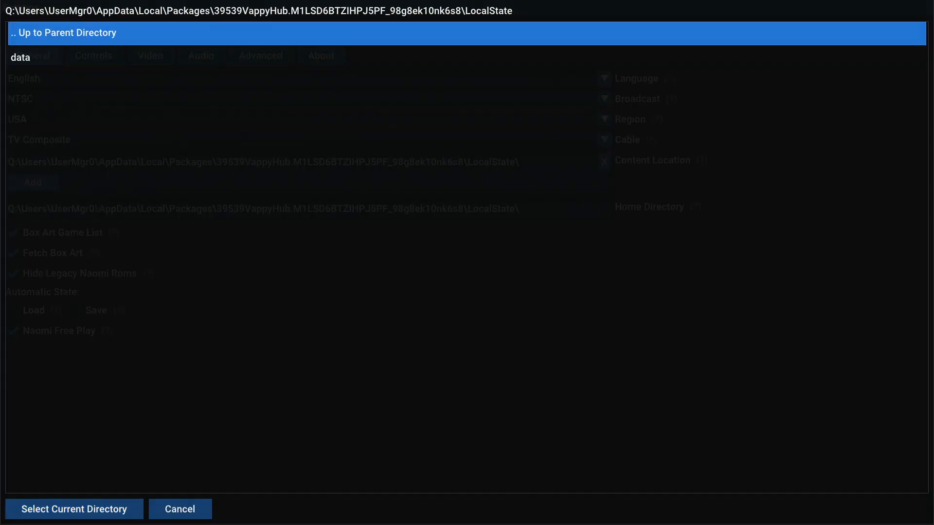
left_click(64, 33)
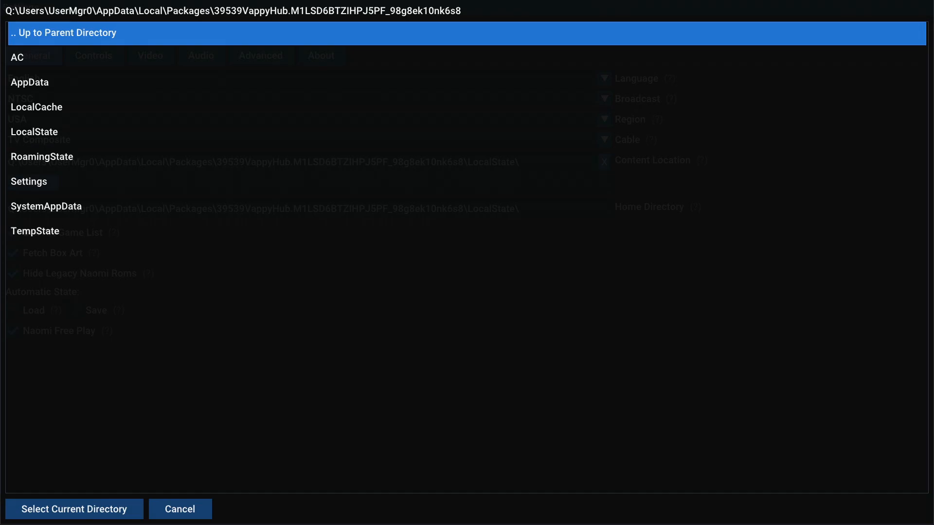
left_click(63, 33)
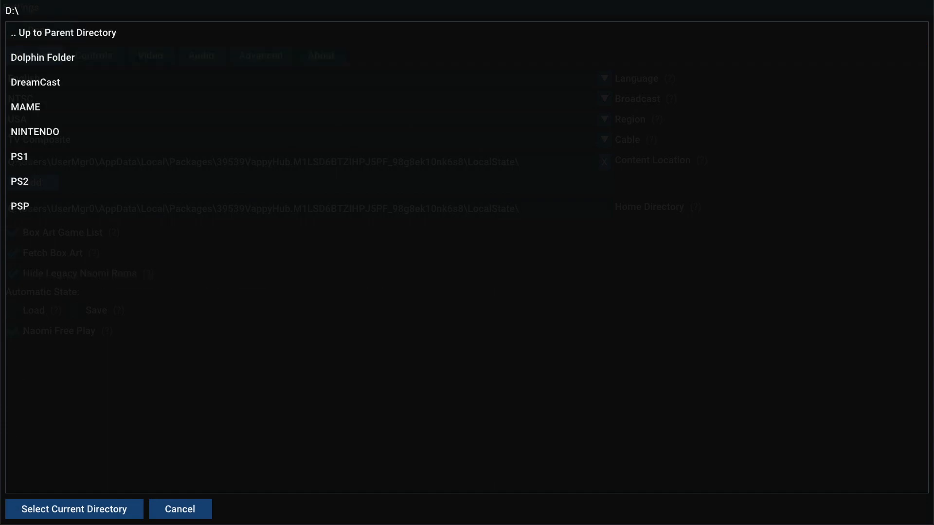
left_click(35, 81)
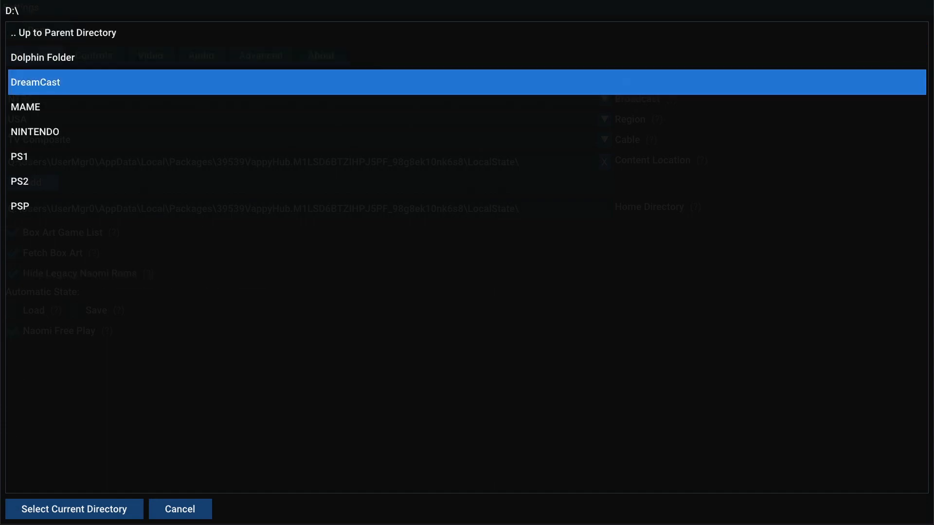
double_click(35, 82)
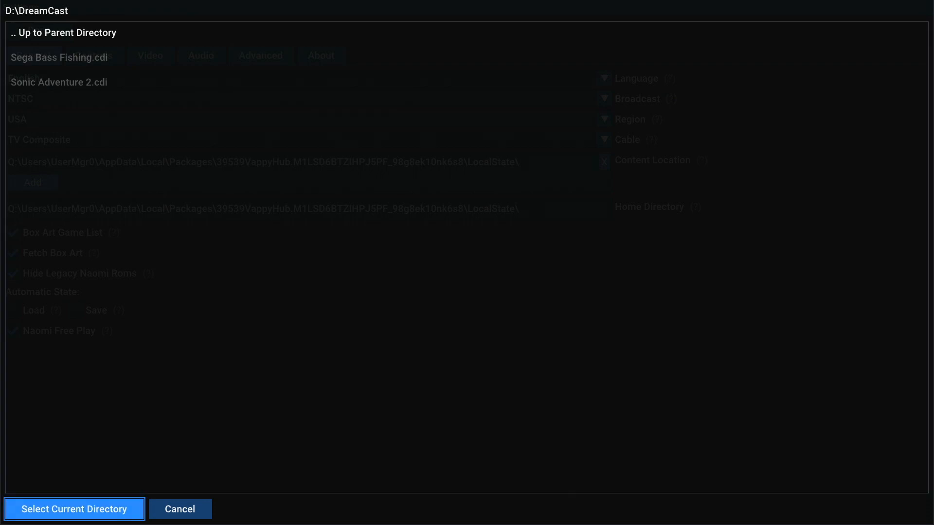
left_click(74, 509)
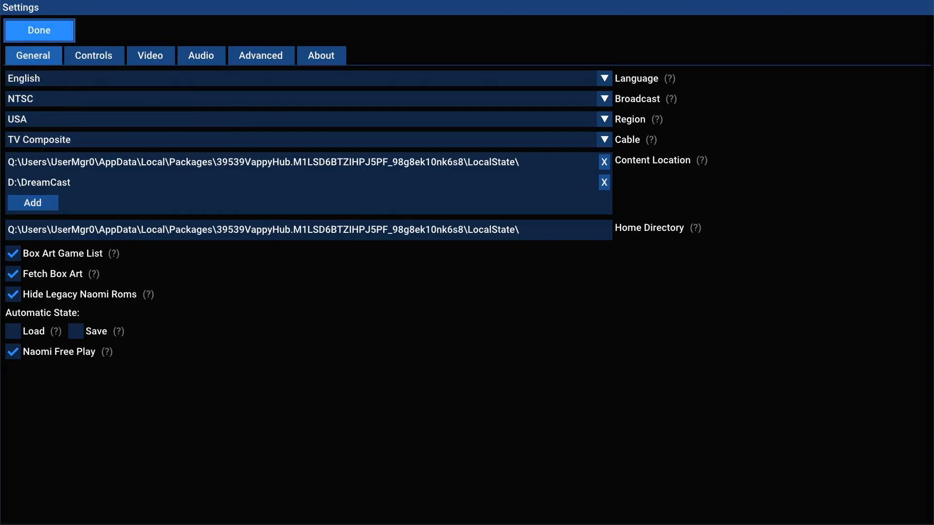
- Leave settings with Done and boot the Dreamcast BIOS tile from the game list
left_click(38, 30)
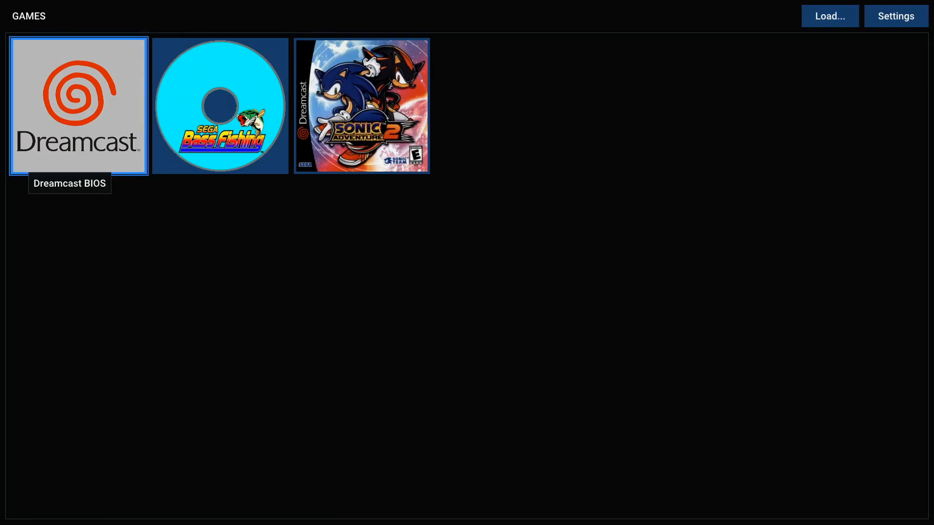
double_click(78, 105)
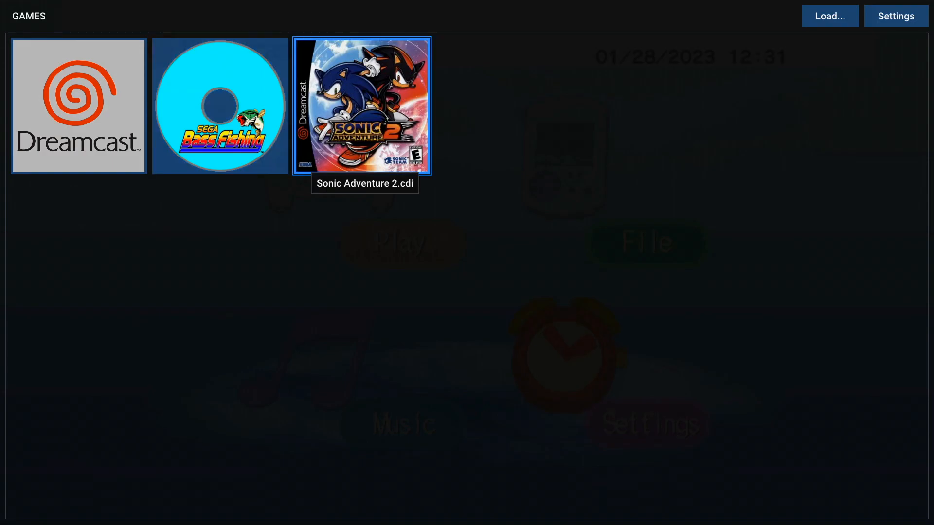
- Launch Sonic Adventure 2 from its tile in the game list
double_click(362, 105)
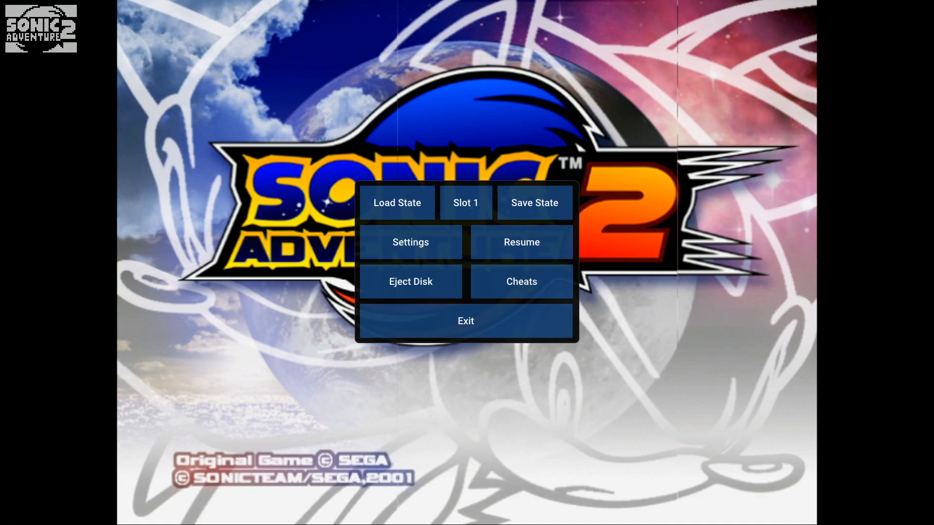
- Bring up the emulator settings over the game on the Video tab and scroll to the rendering options
left_click(409, 242)
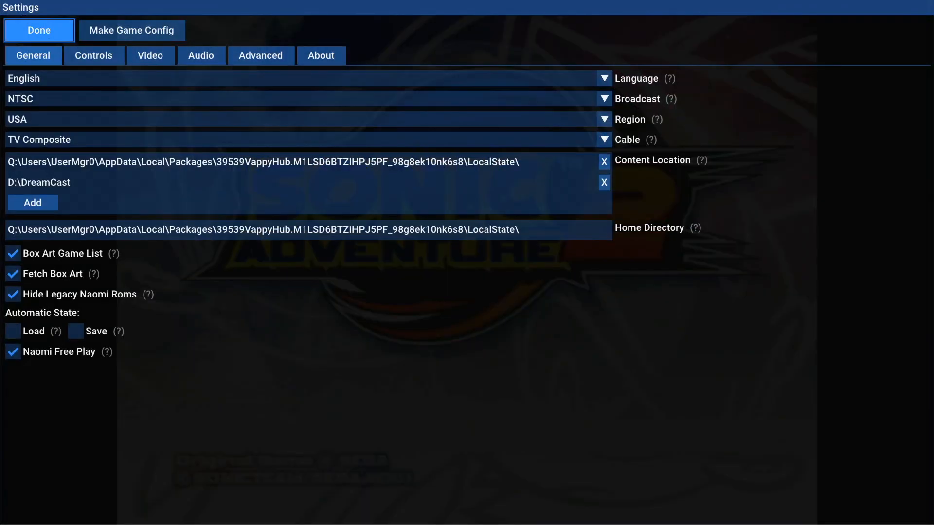
left_click(150, 55)
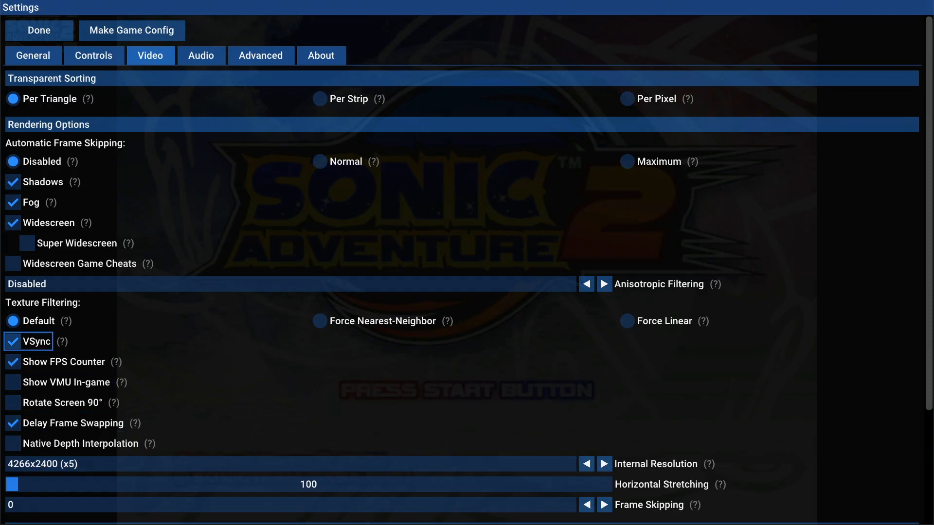
left_click(13, 222)
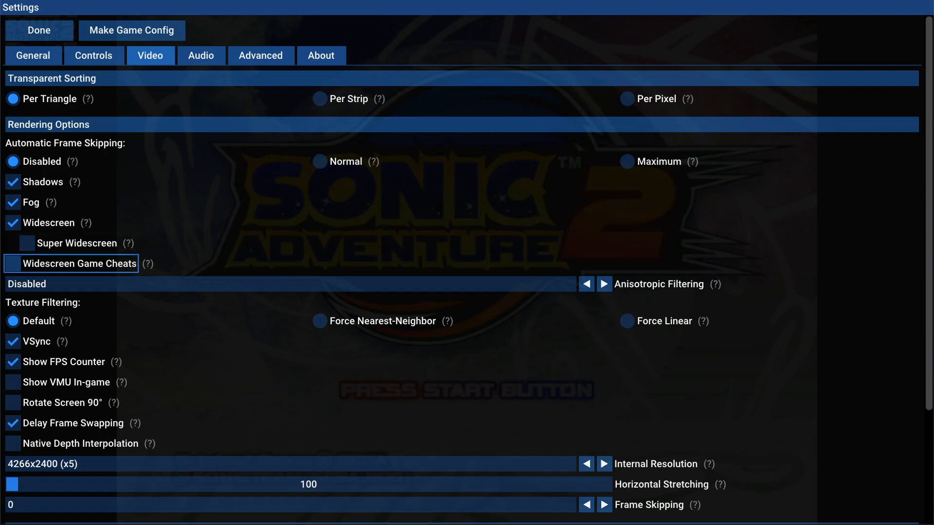
scroll("down", 3)
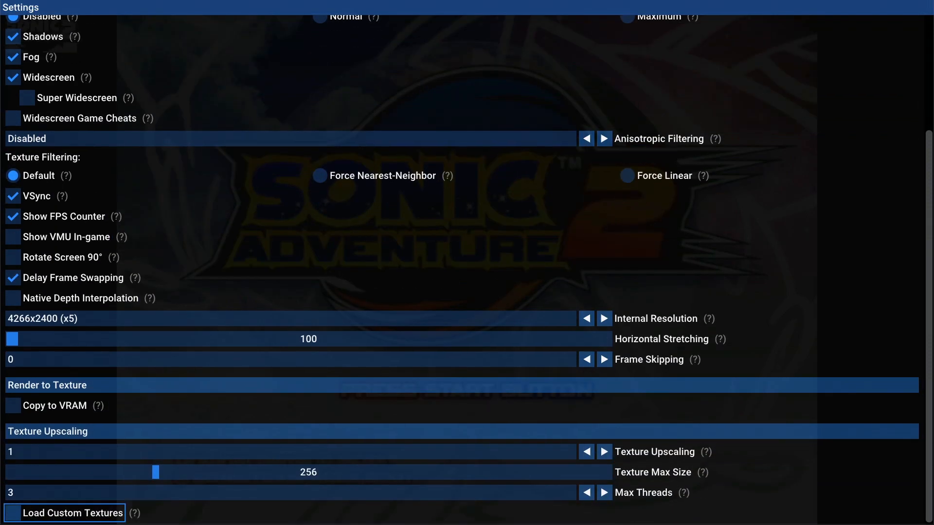